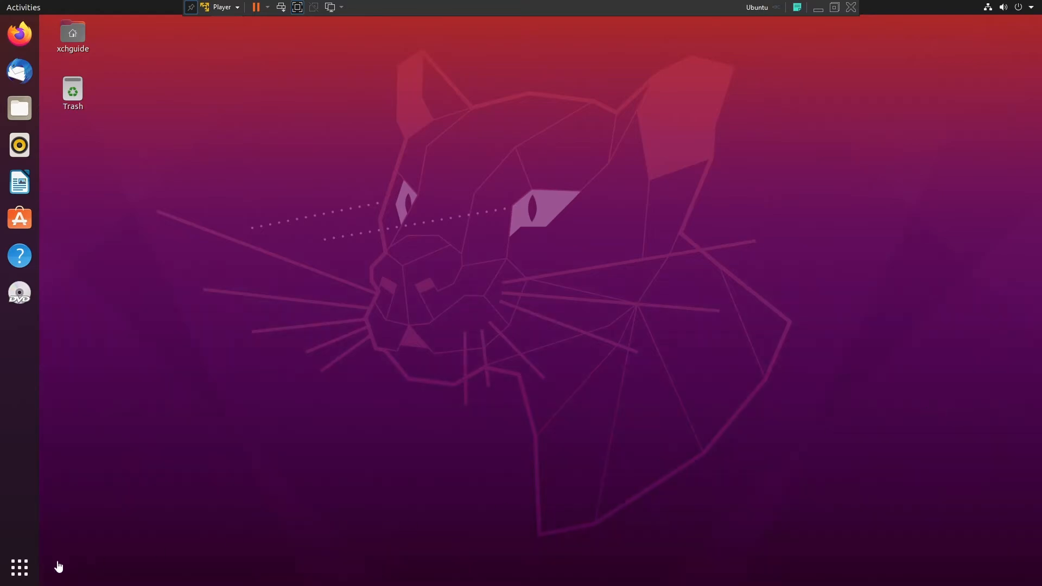
# Launch Terminal from Show Applications so a shell prompt is ready.
pyautogui.click(19, 568)
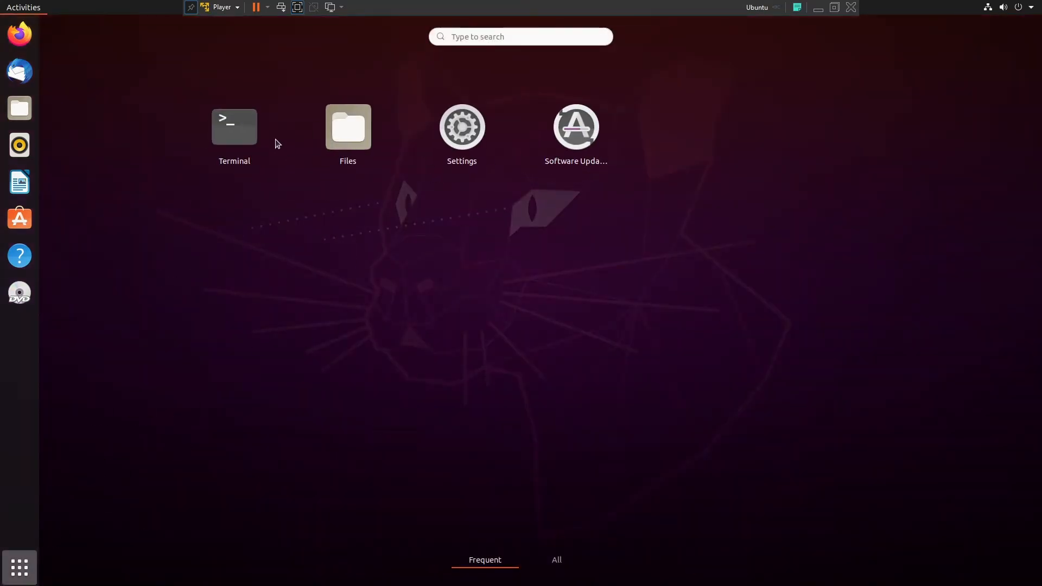
pyautogui.click(235, 127)
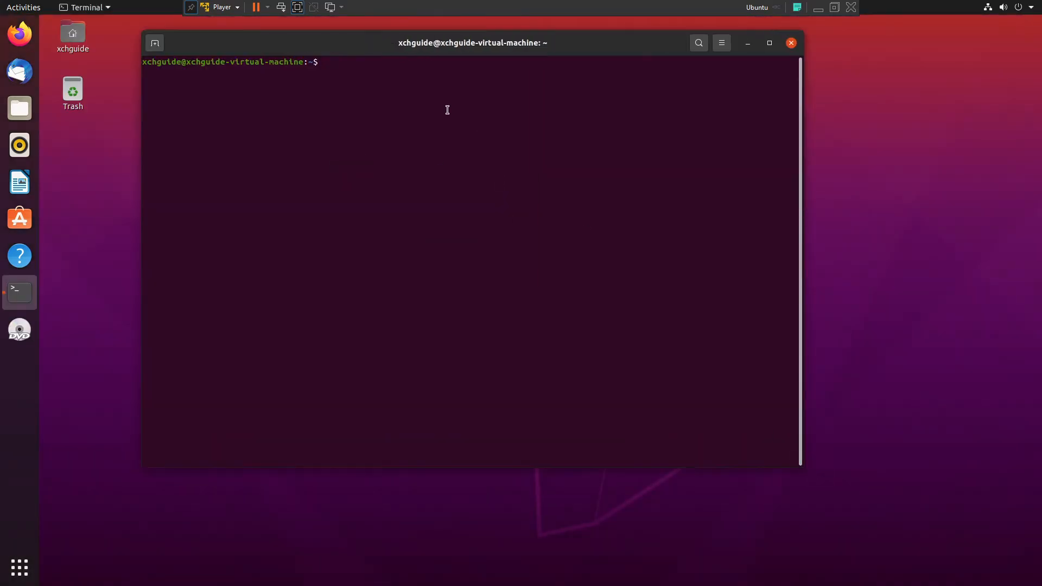
pyautogui.moveTo(18, 144)
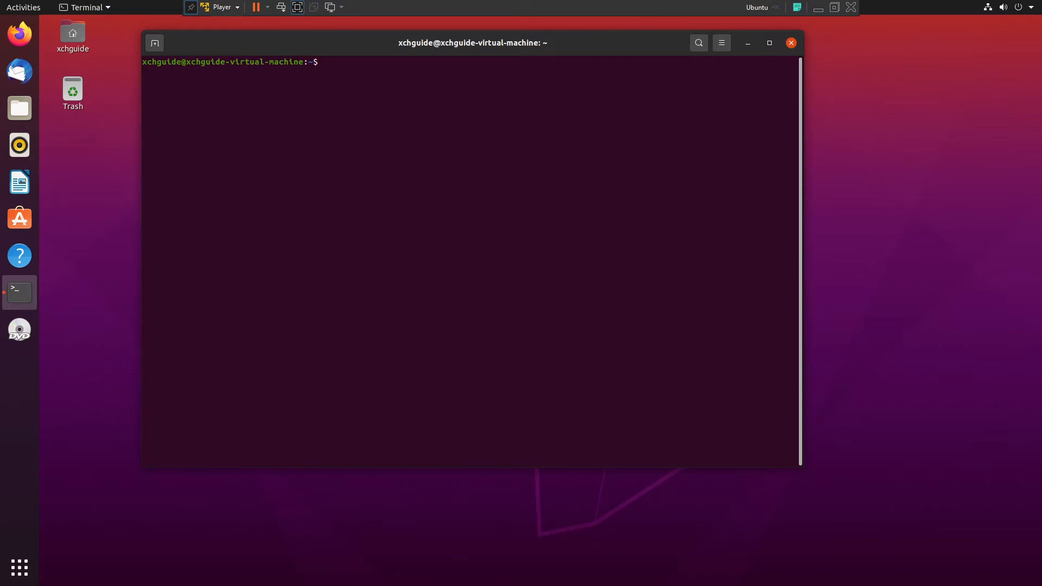
# Run 'sudo nano /etc/sysctl.conf' and authenticate to edit the file as root.
pyautogui.write('sudo')
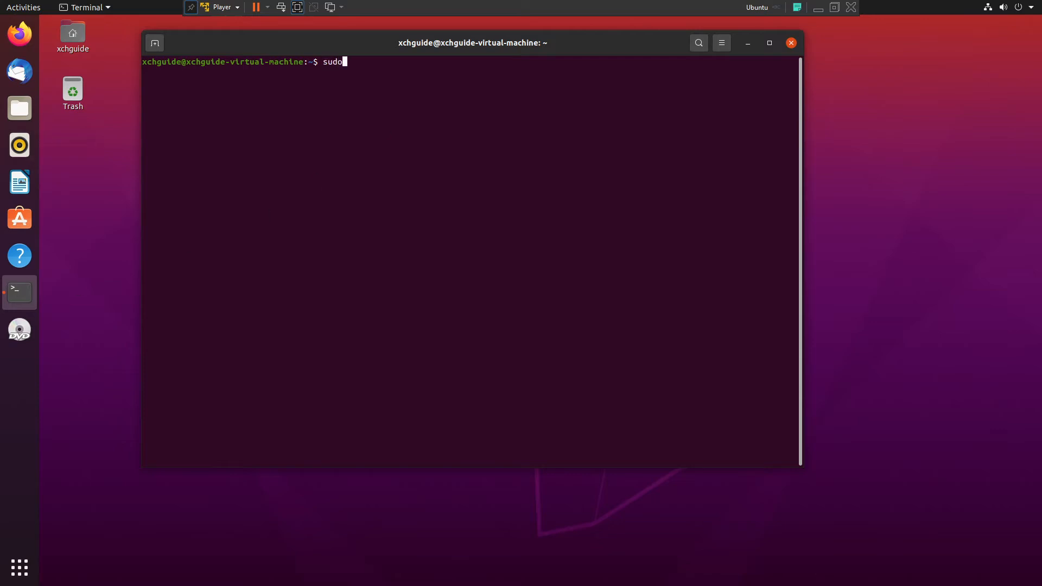
pyautogui.write('nano')
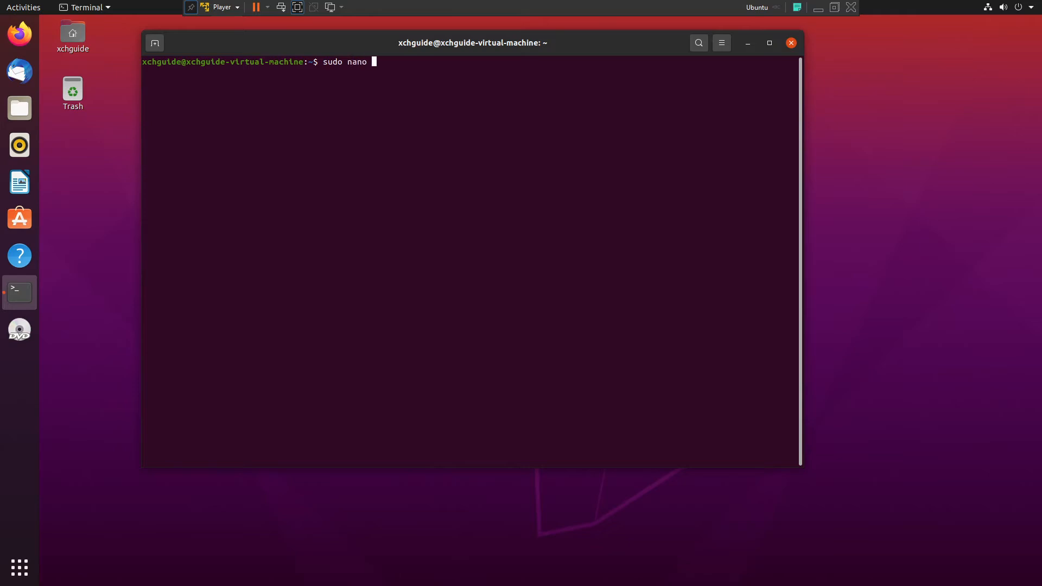
pyautogui.write('/etc')
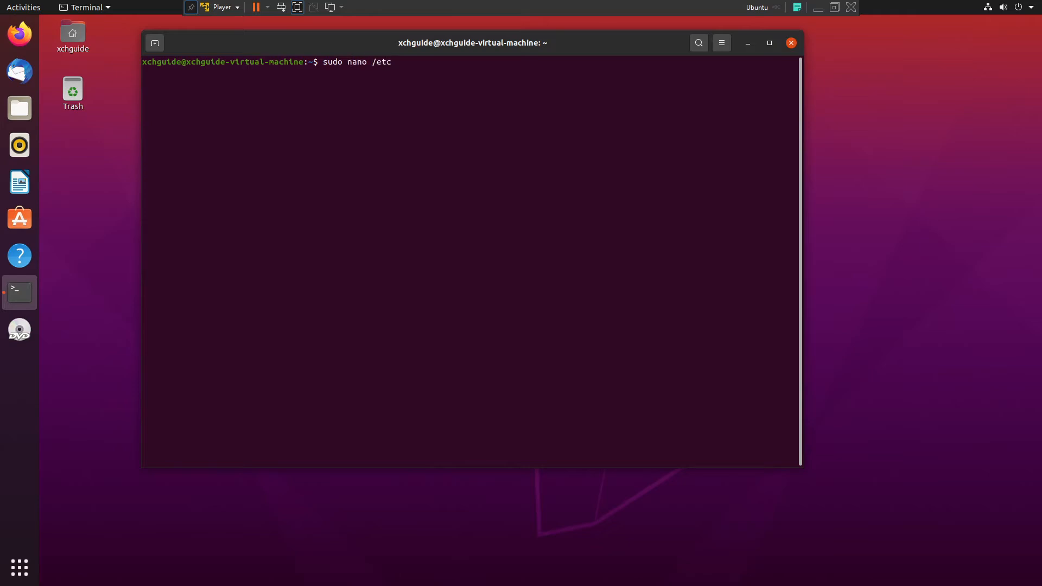
pyautogui.write('/sy')
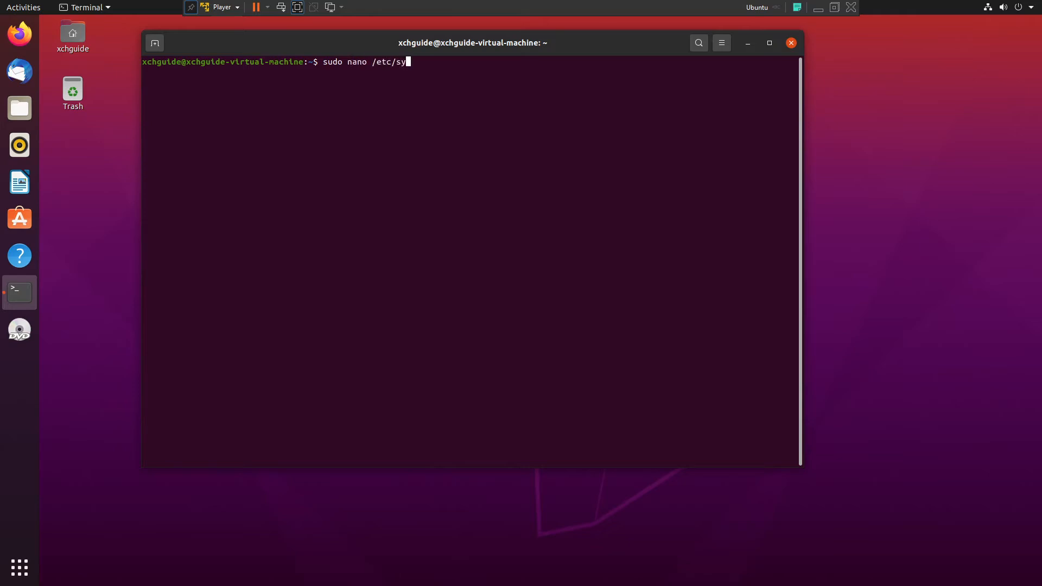
pyautogui.write('sctl')
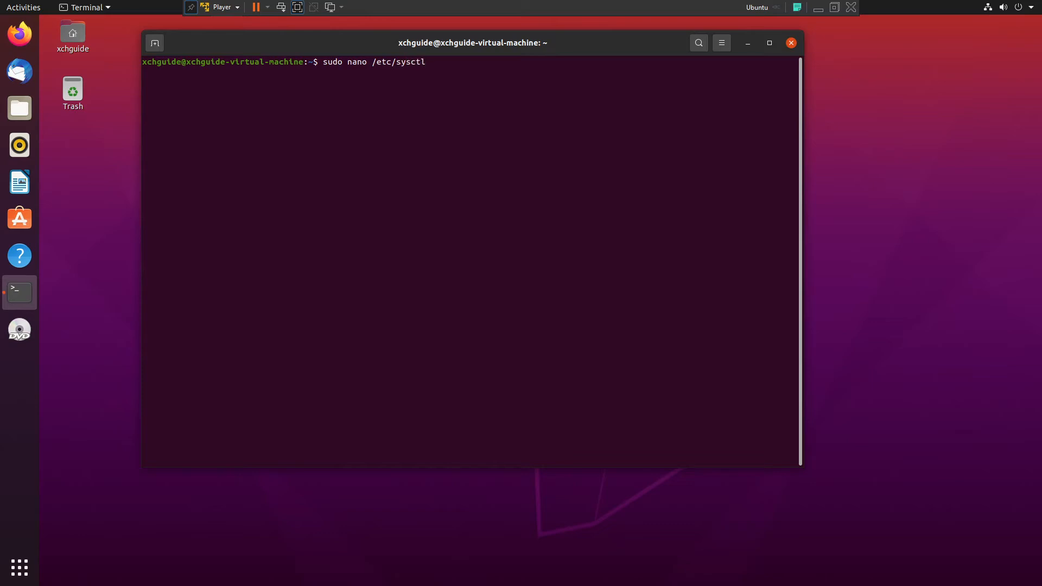
pyautogui.write('.conf')
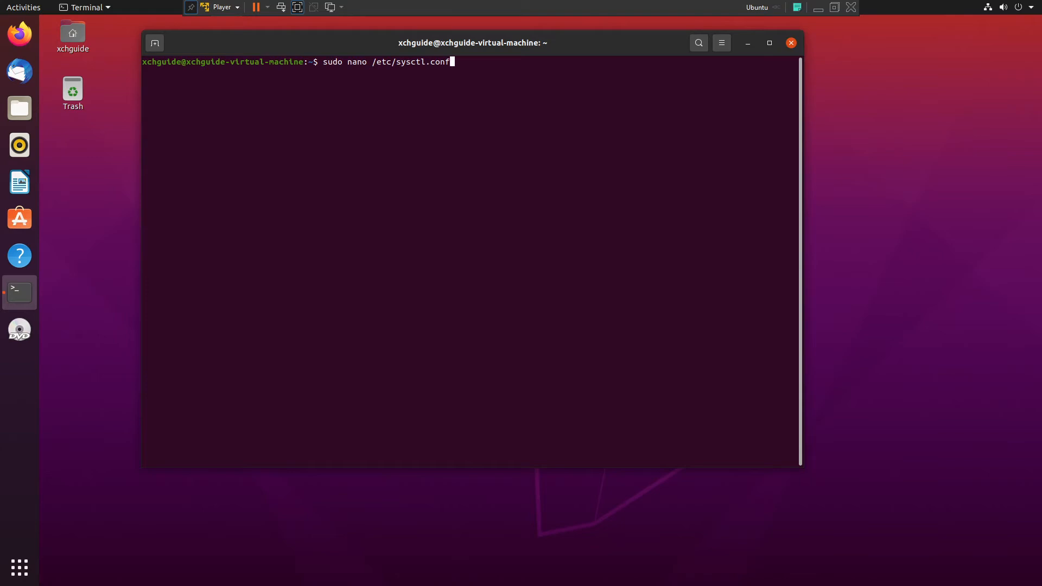
pyautogui.press('Return')
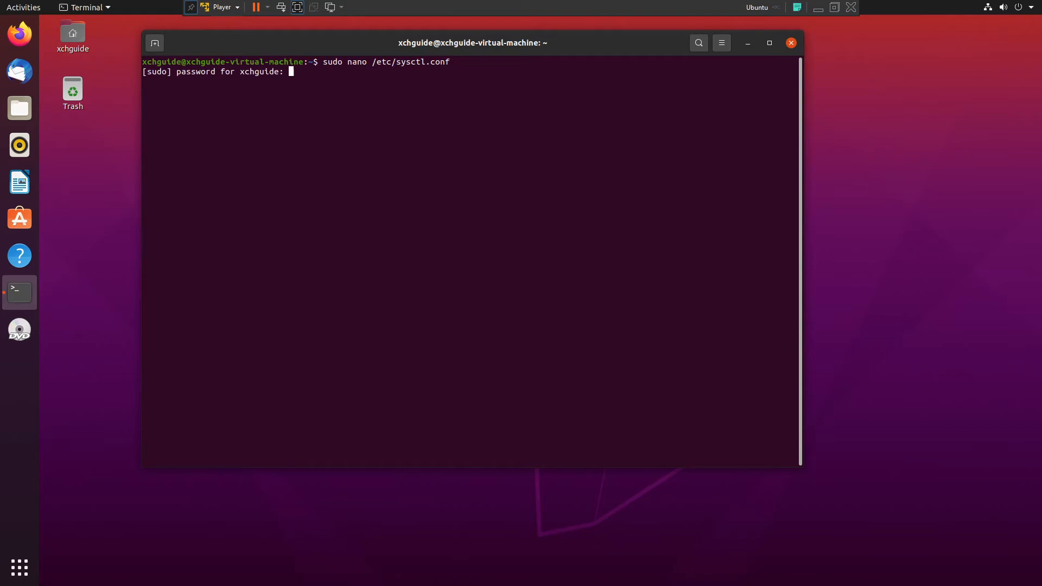
pyautogui.press('Return')
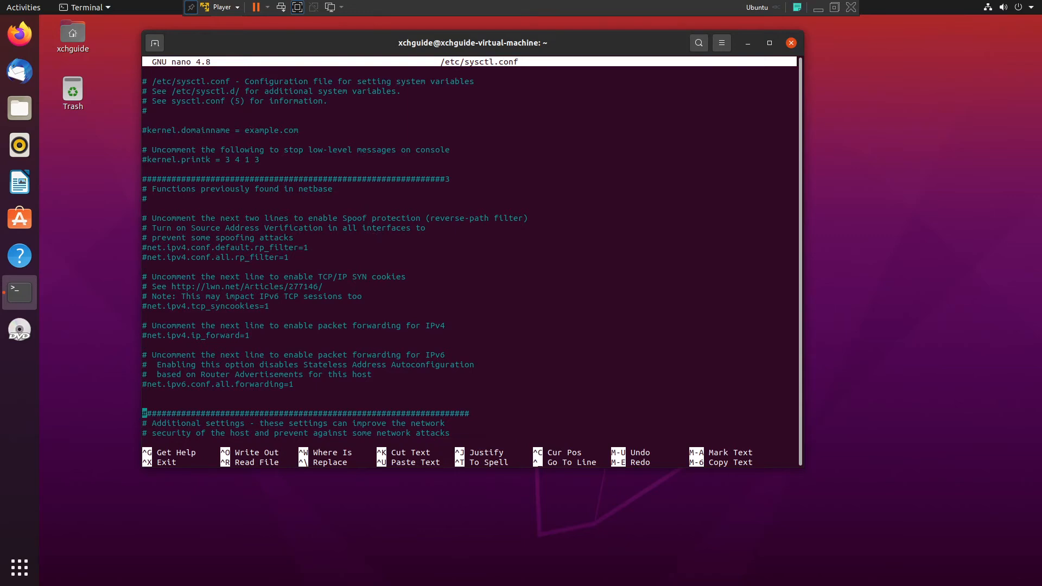
# Add a 'sudo sysctl.conf -p' line at the end of the file.
pyautogui.scroll(-3)
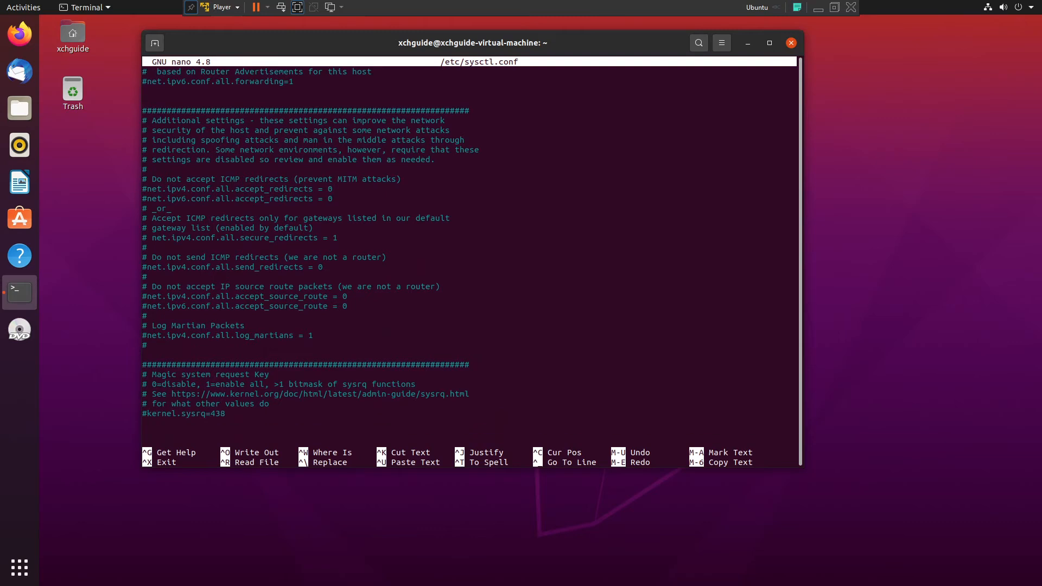
pyautogui.write('su')
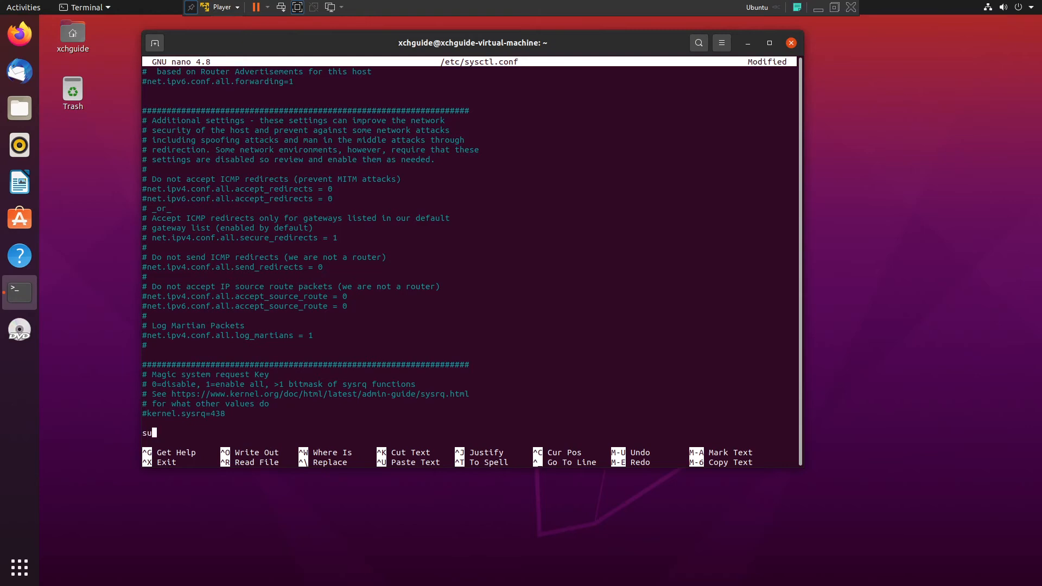
pyautogui.write('do')
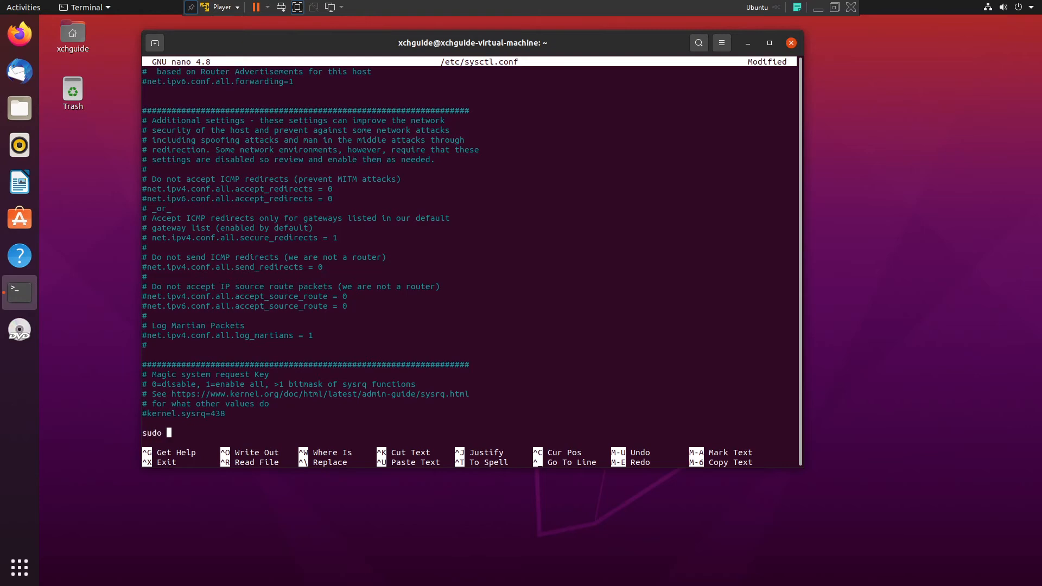
pyautogui.write('sys')
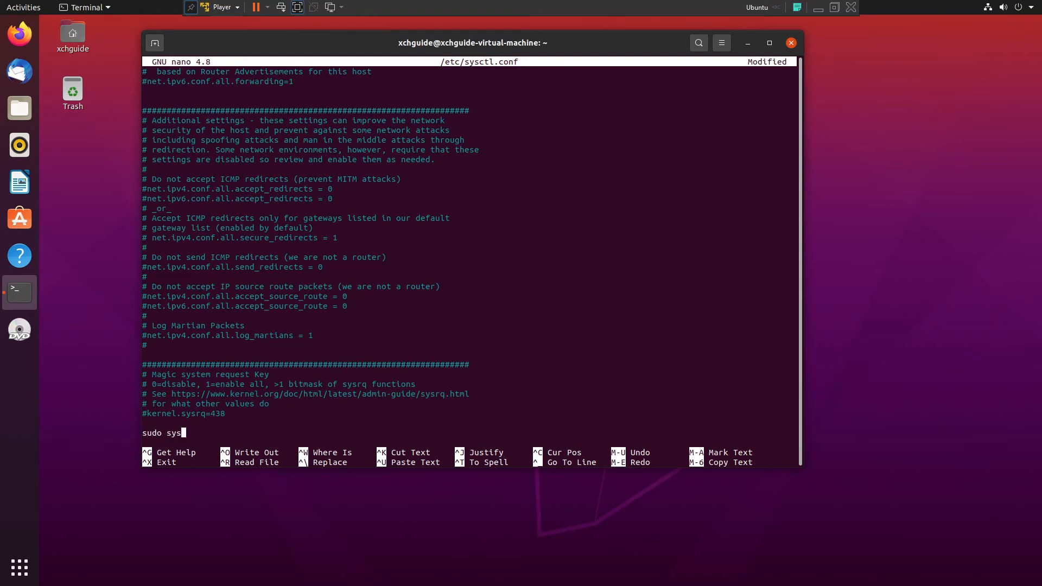
pyautogui.write('tl')
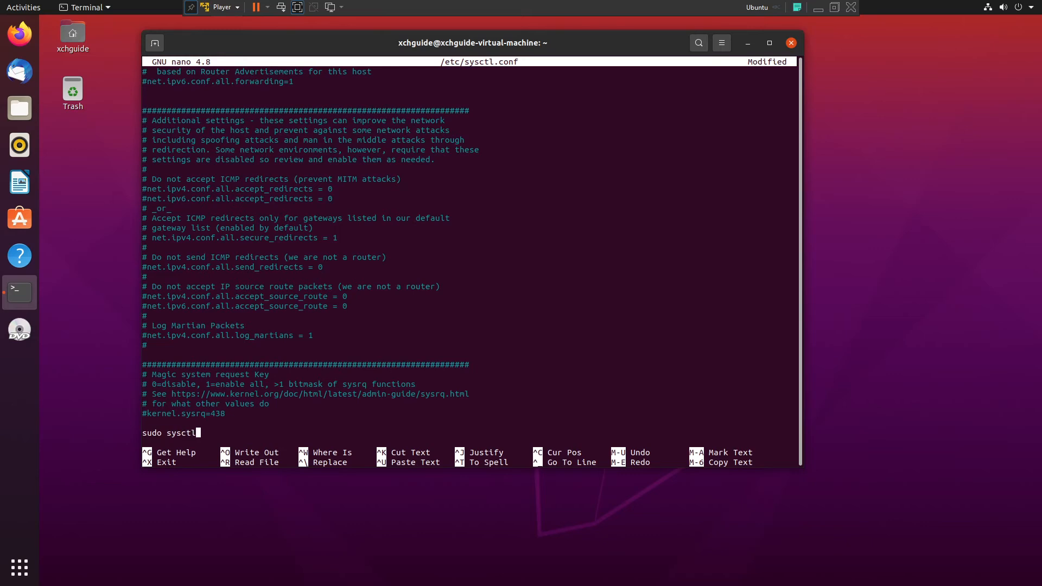
pyautogui.write('.conf')
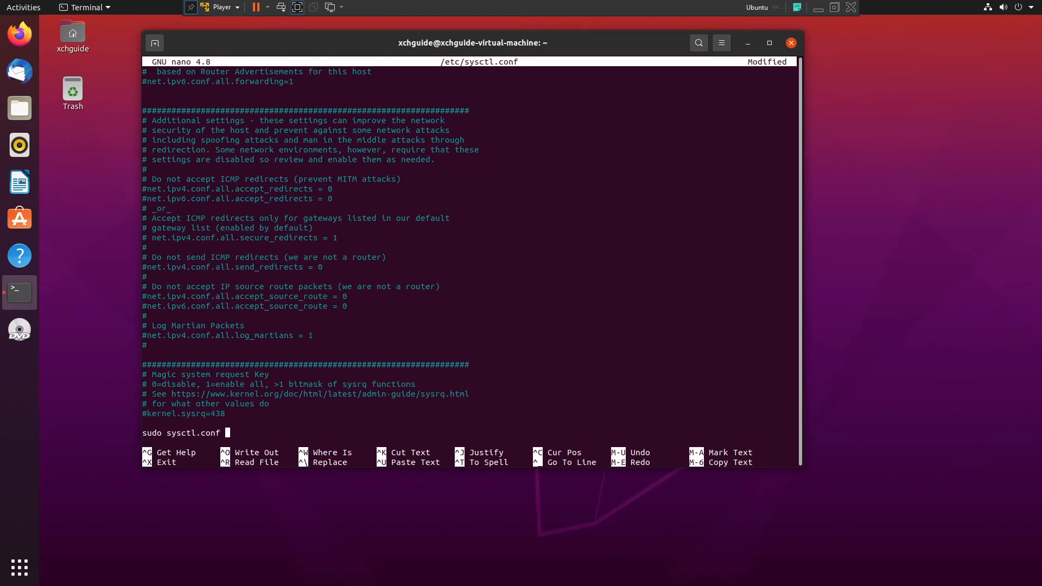
pyautogui.write('-p')
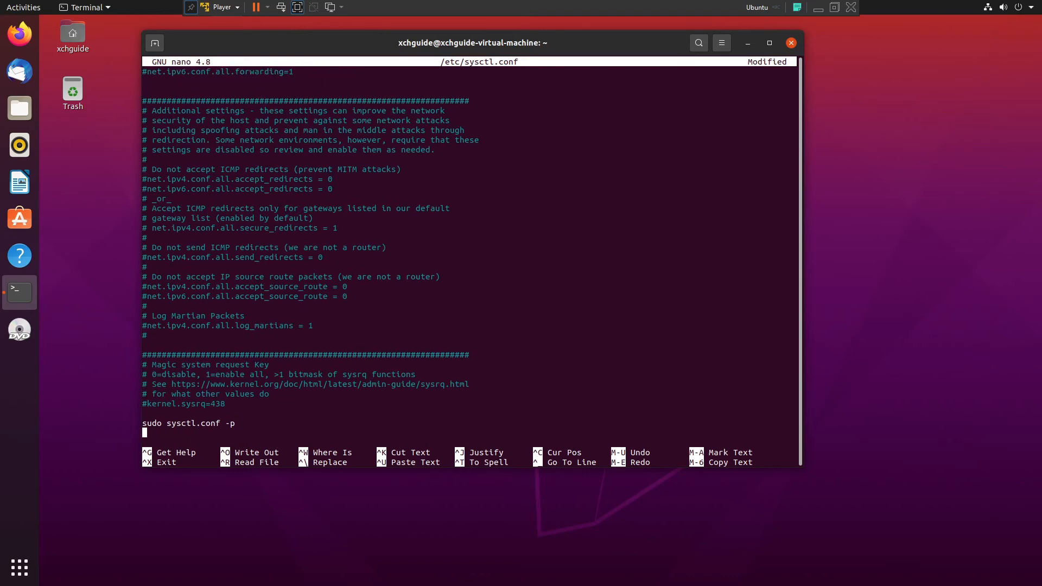
pyautogui.moveTo(152, 444)
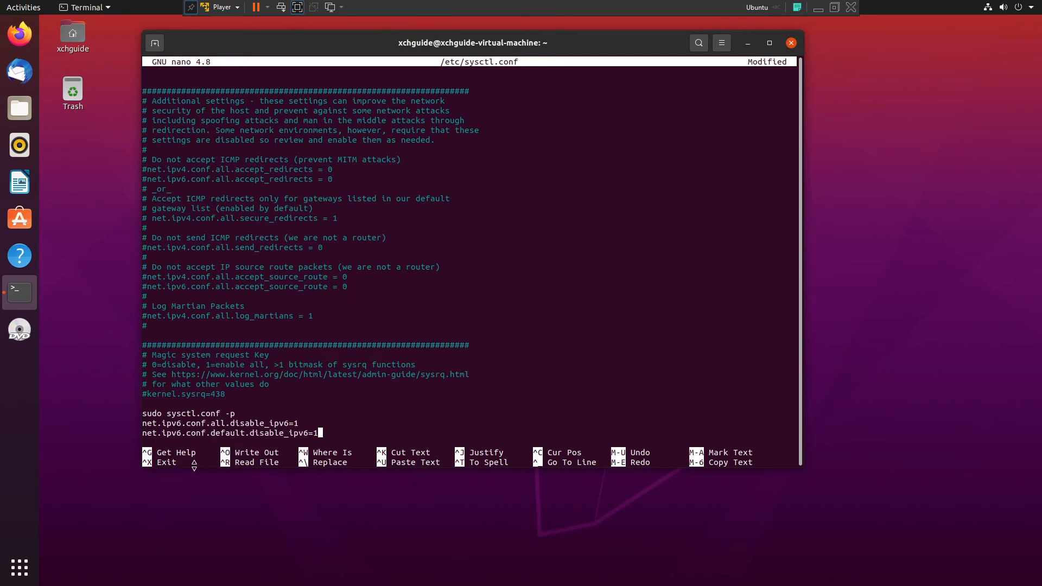
pyautogui.moveTo(319, 433)
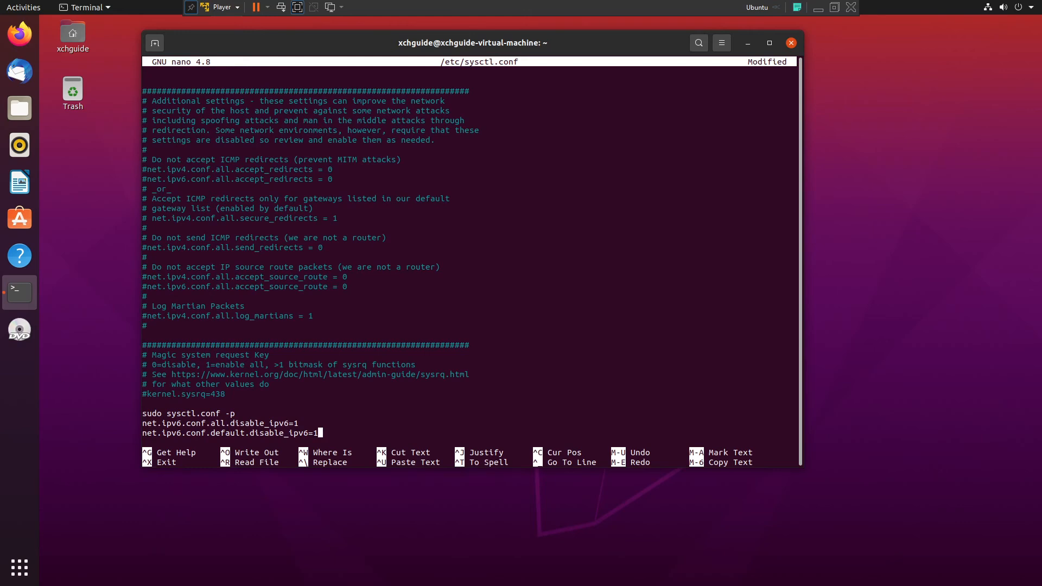
pyautogui.moveTo(339, 434)
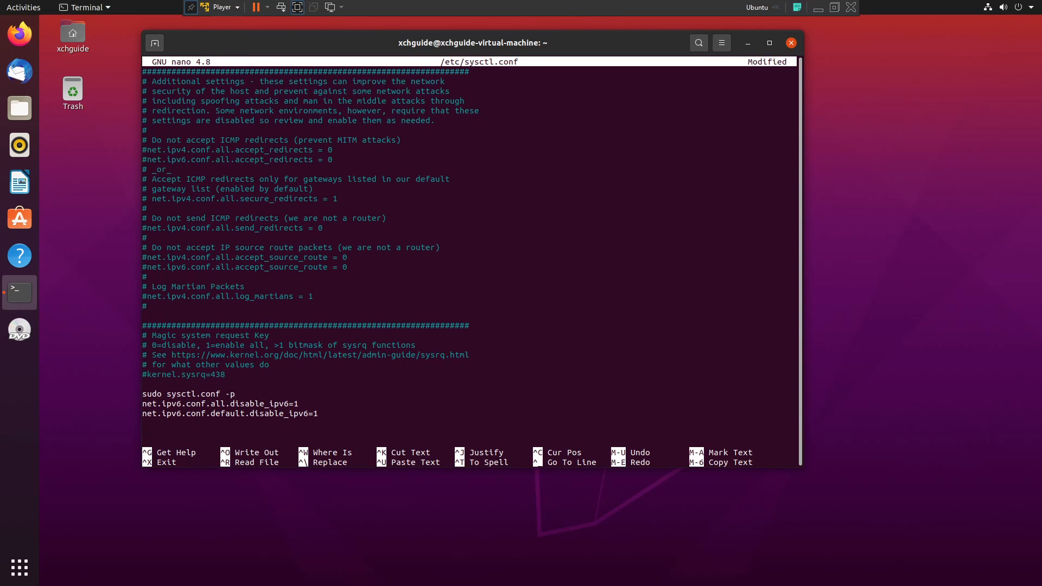
# Exit nano with Ctrl+X, confirming the save of sysctl.conf.
pyautogui.press('ctrl+x')
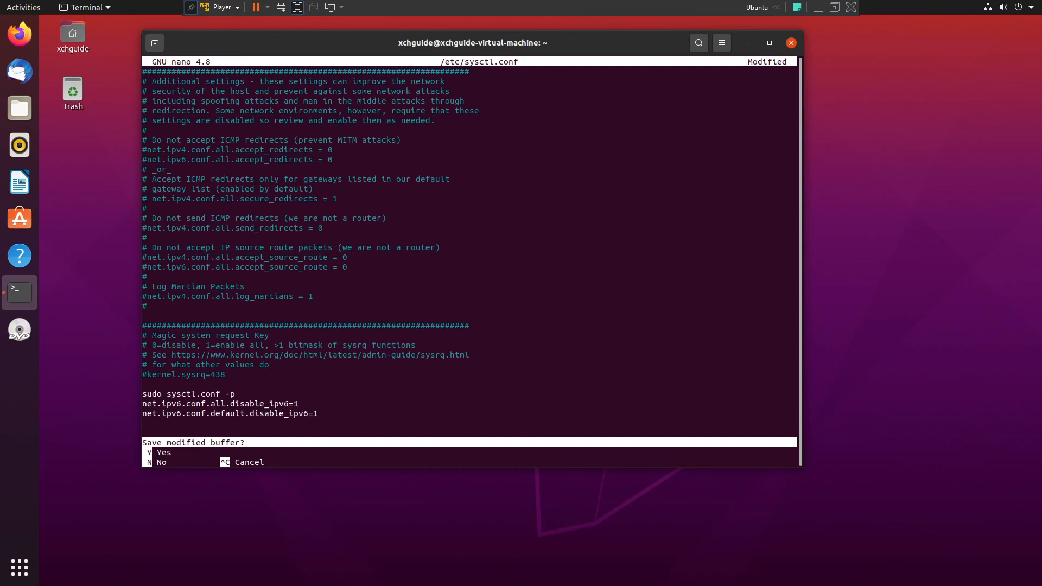
pyautogui.press('y')
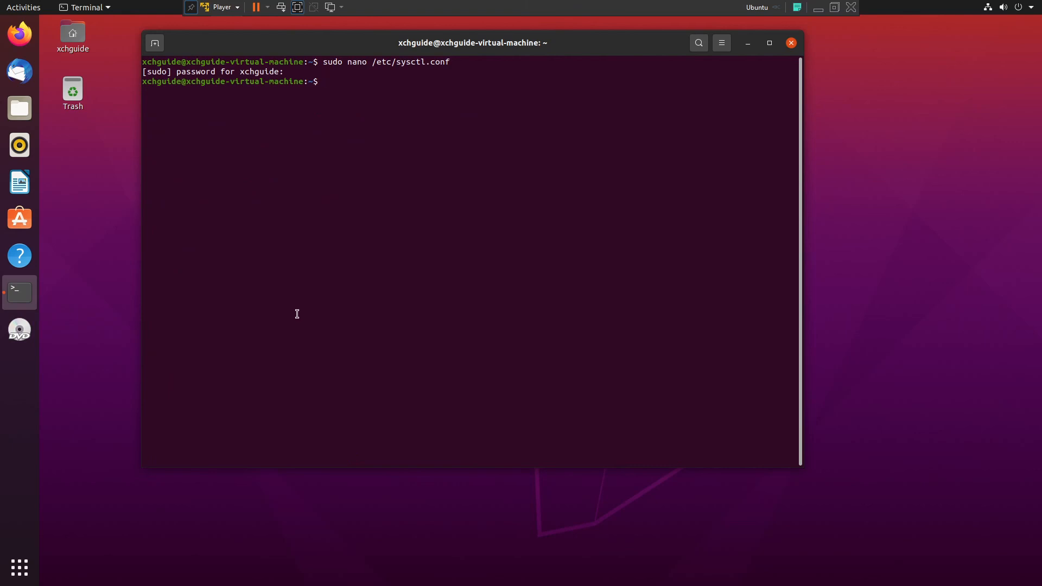
# Run 'ping6 localhost' to confirm the network is unreachable over IPv6.
pyautogui.write('ping6 localhos')
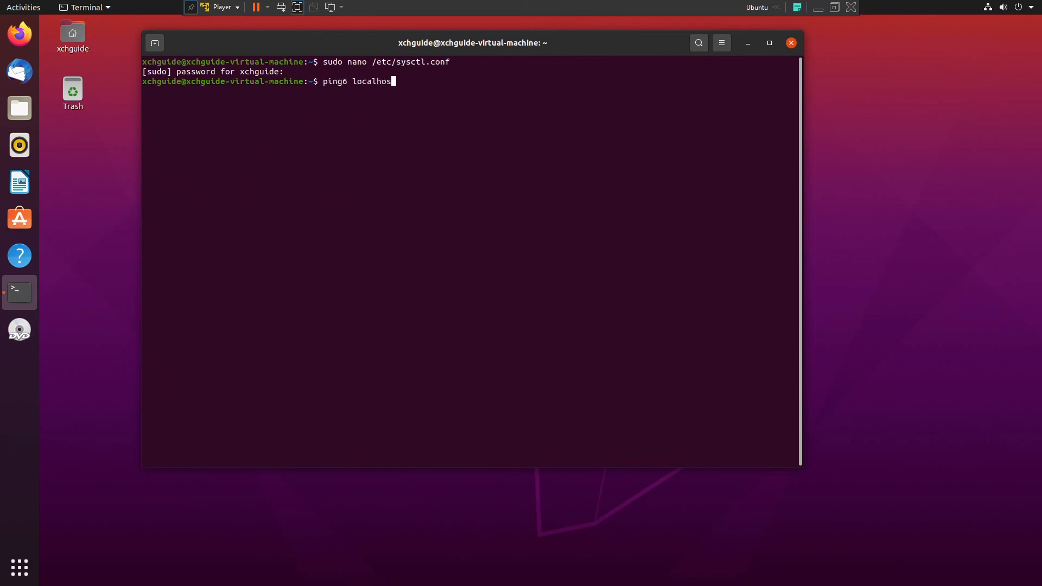
pyautogui.press('Return')
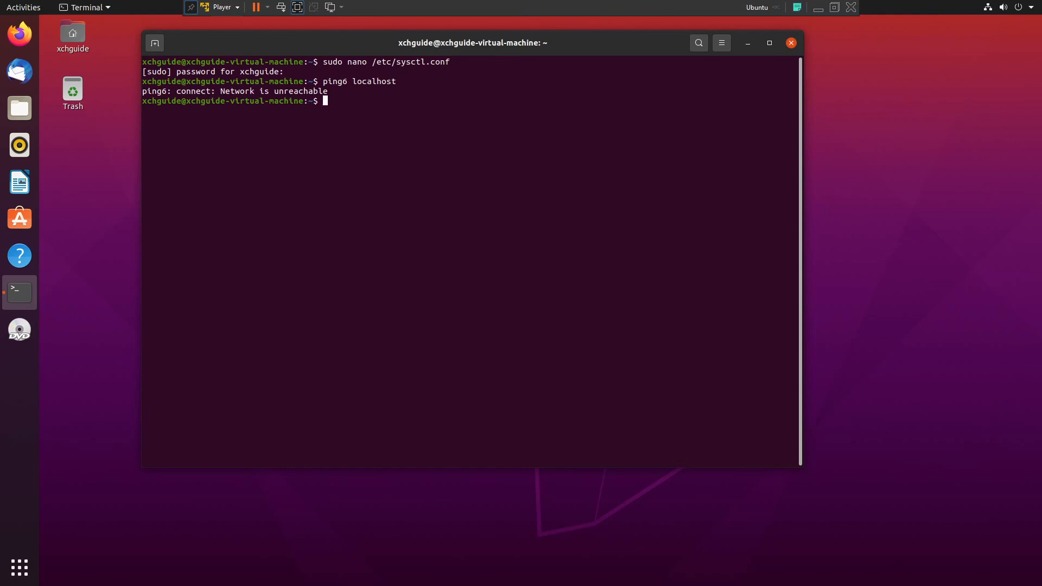